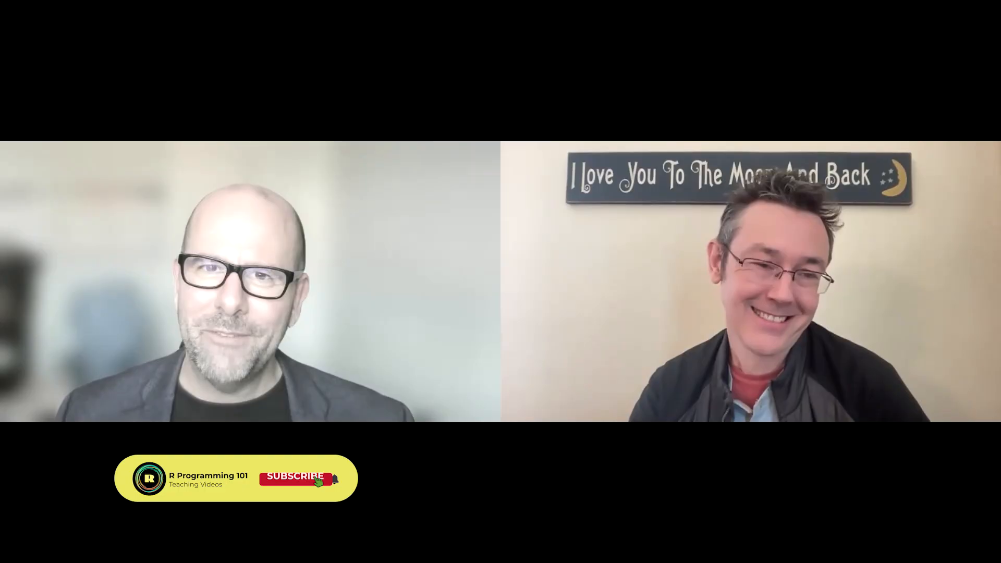
Run the msleep1 and msleep2 definitions and rbind them into four rows of name and genus
left_click(294, 478)
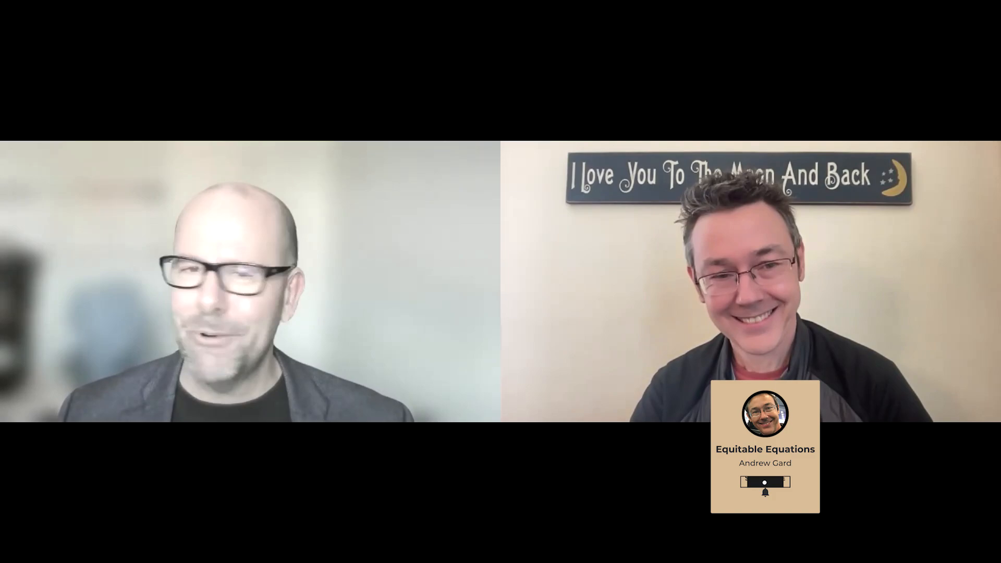
left_click(766, 483)
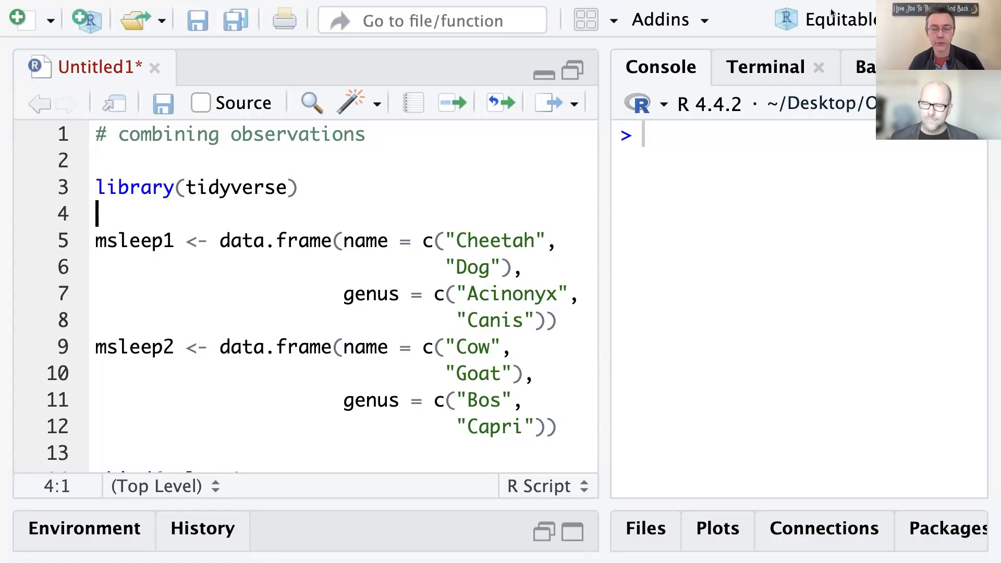
mouse_move(515, 192)
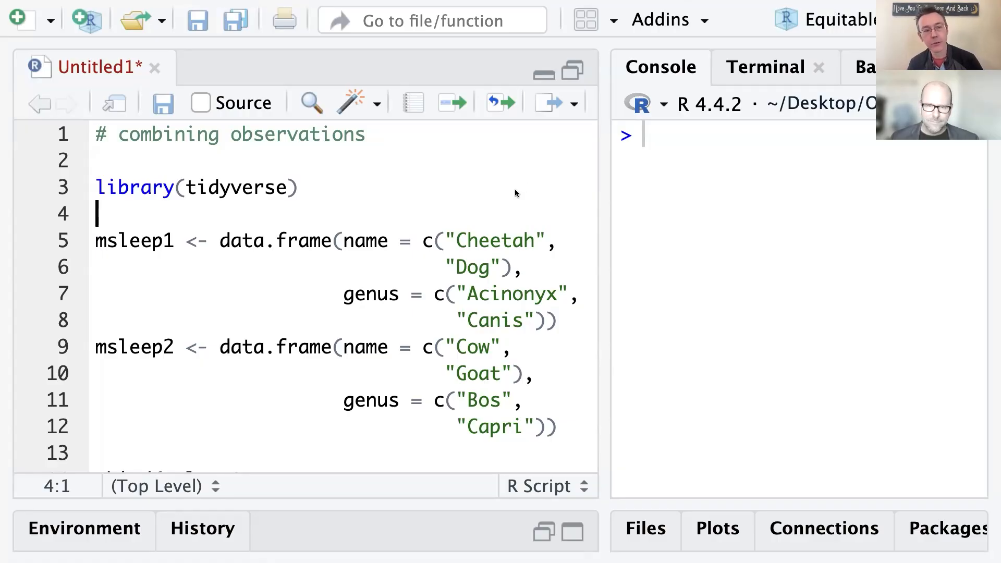
mouse_move(340, 188)
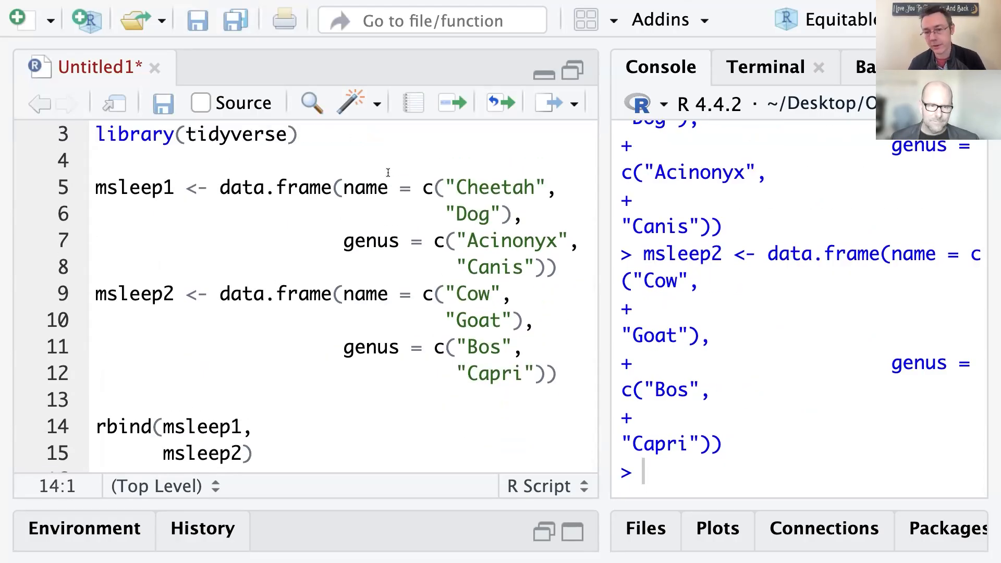
mouse_move(402, 212)
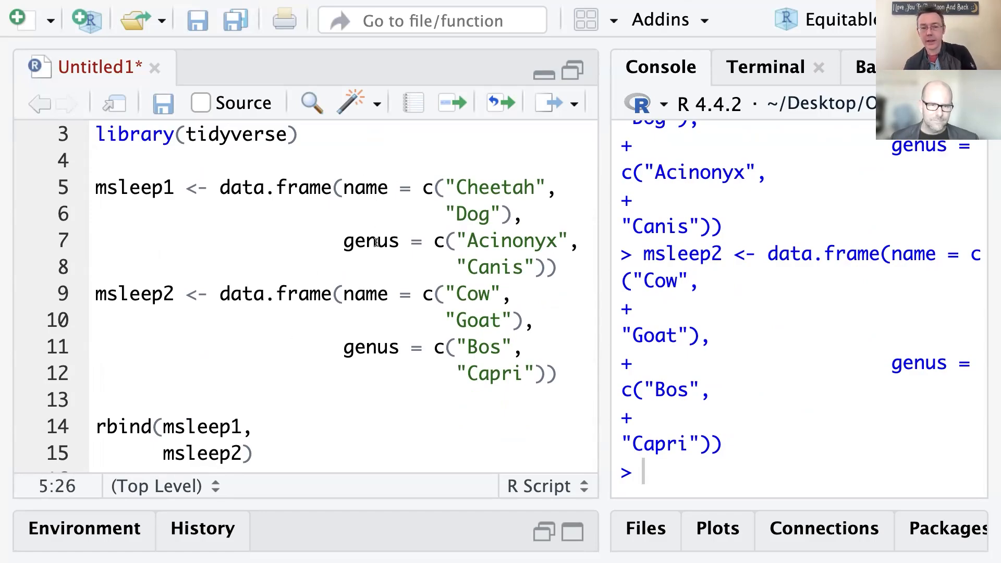
double_click(370, 242)
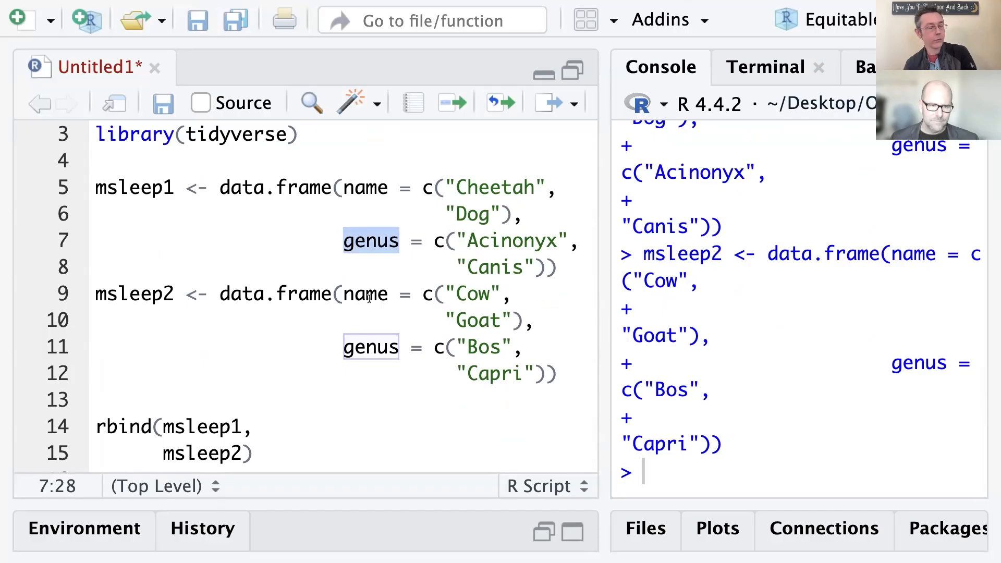
left_click(267, 427)
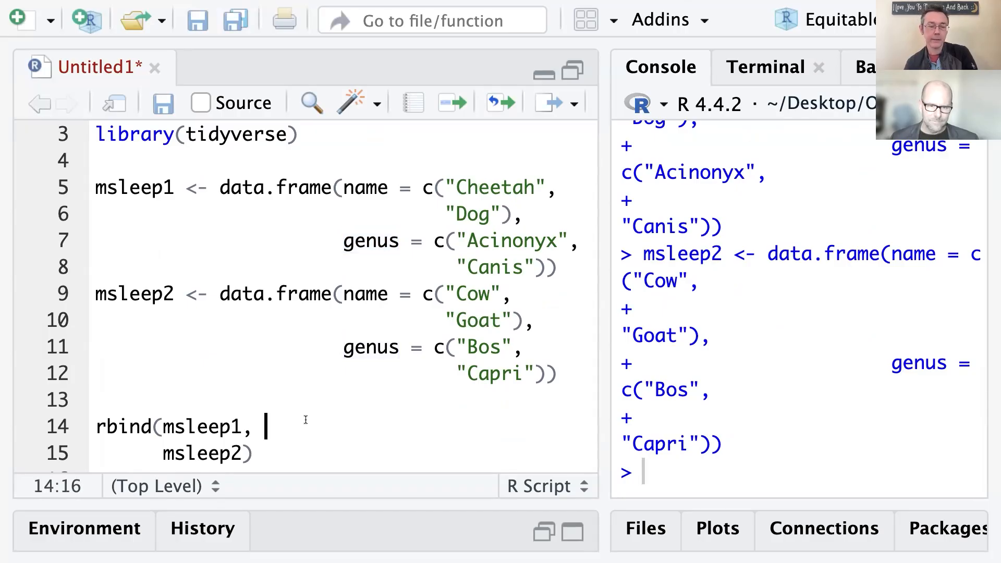
scroll("down", 3)
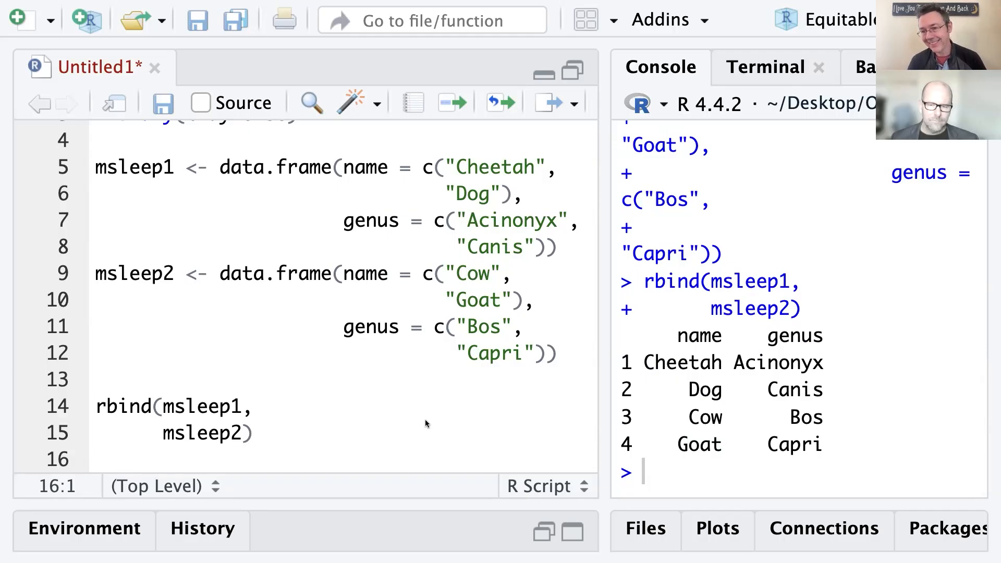
Write bind_rows(msleep1, msleep2) on line 16 and start its .id argument
left_click(257, 433)
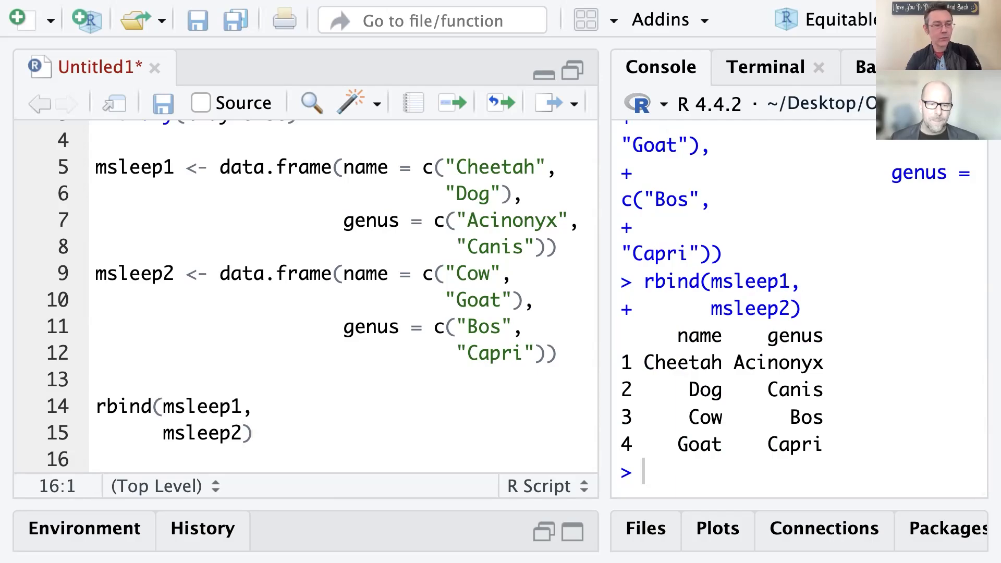
type("b")
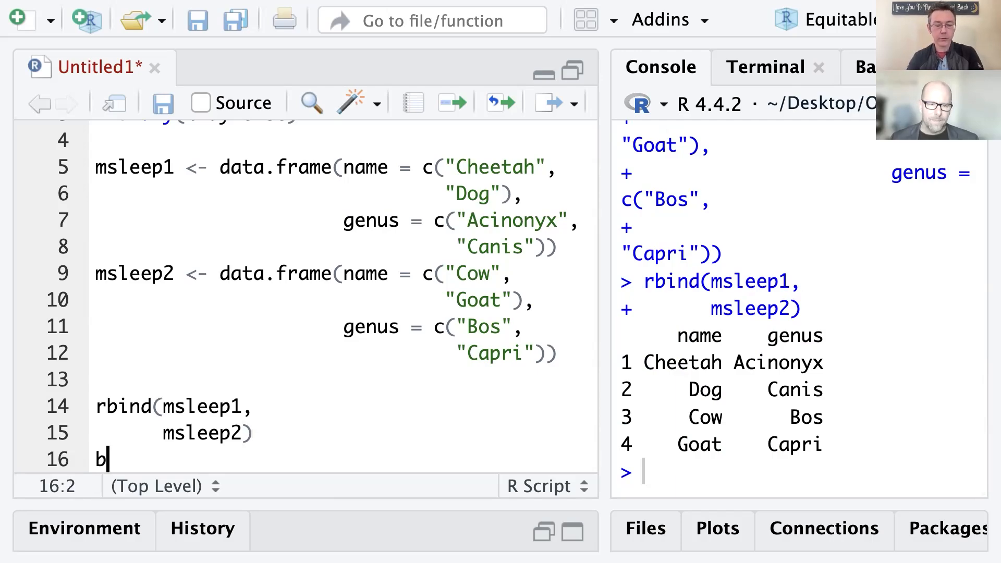
type("ind_rows")
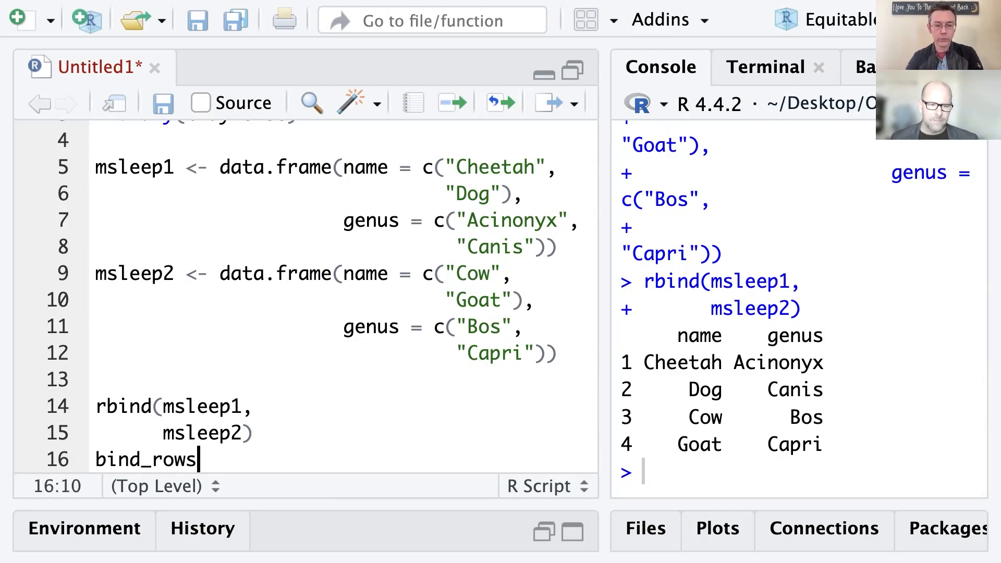
type("(")
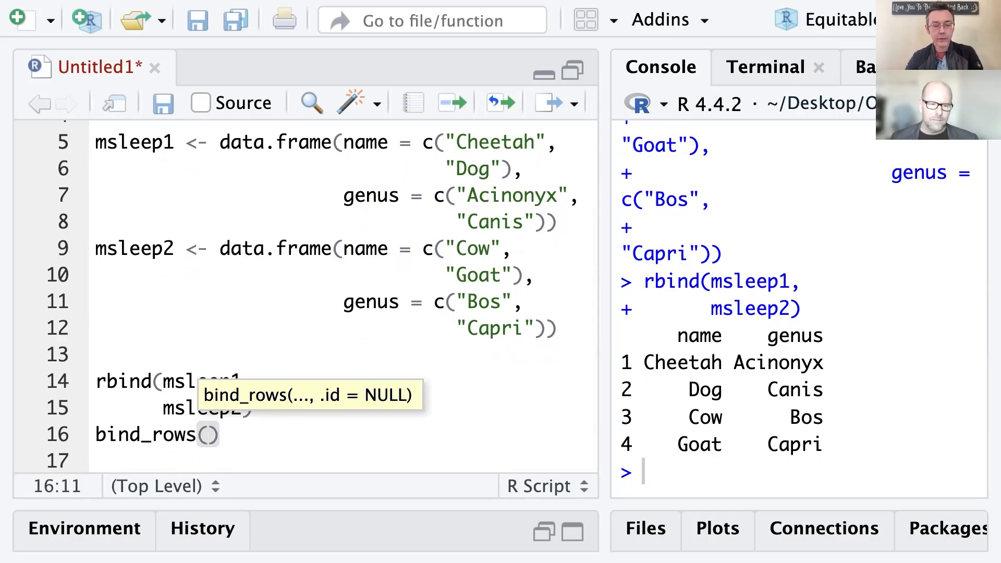
type("msleep1,")
left_click(342, 460)
type("msleep2,")
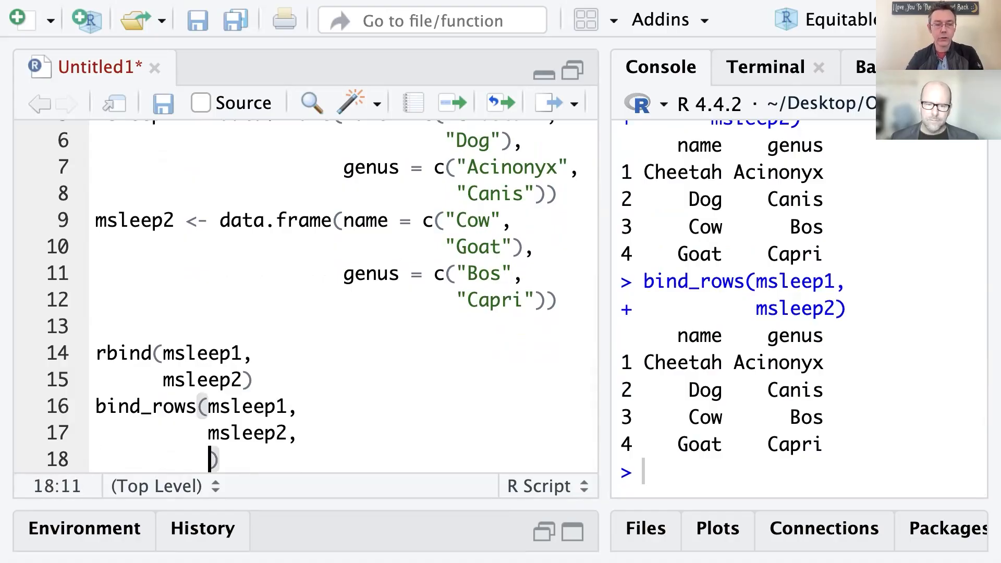
type(".id =")
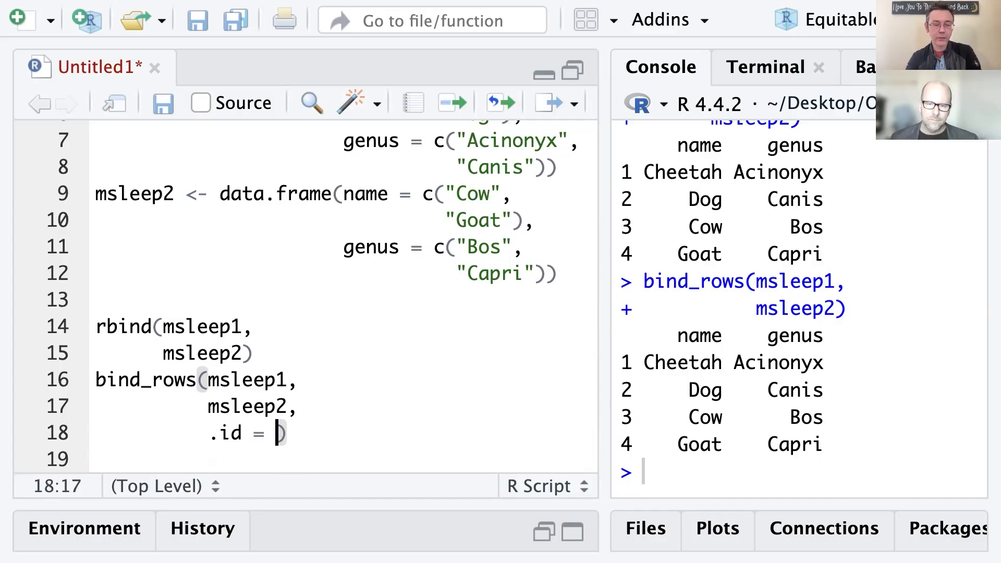
Finish .id = "researcher" so bind_rows labels each row by its source frame
type("\"")
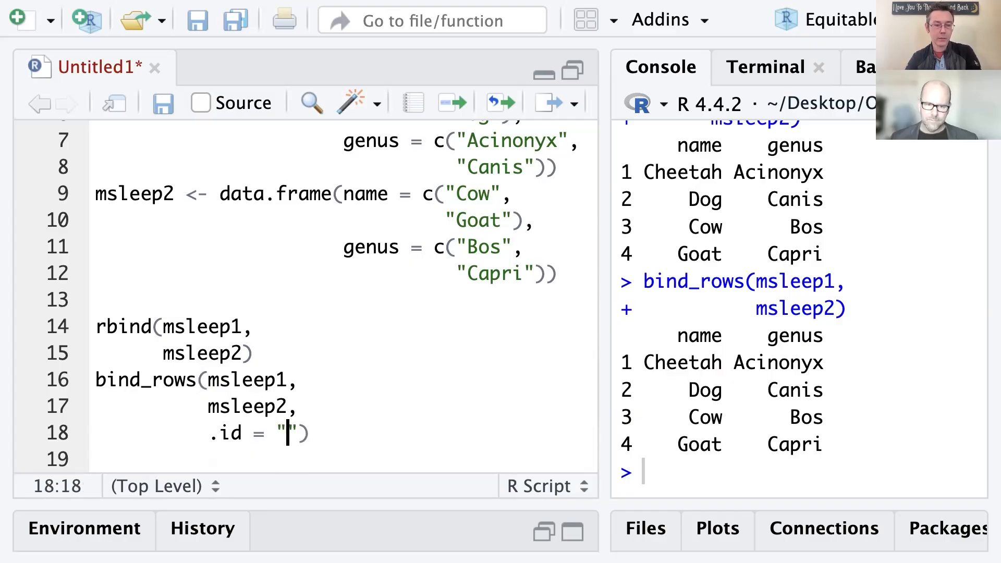
type("researcher")
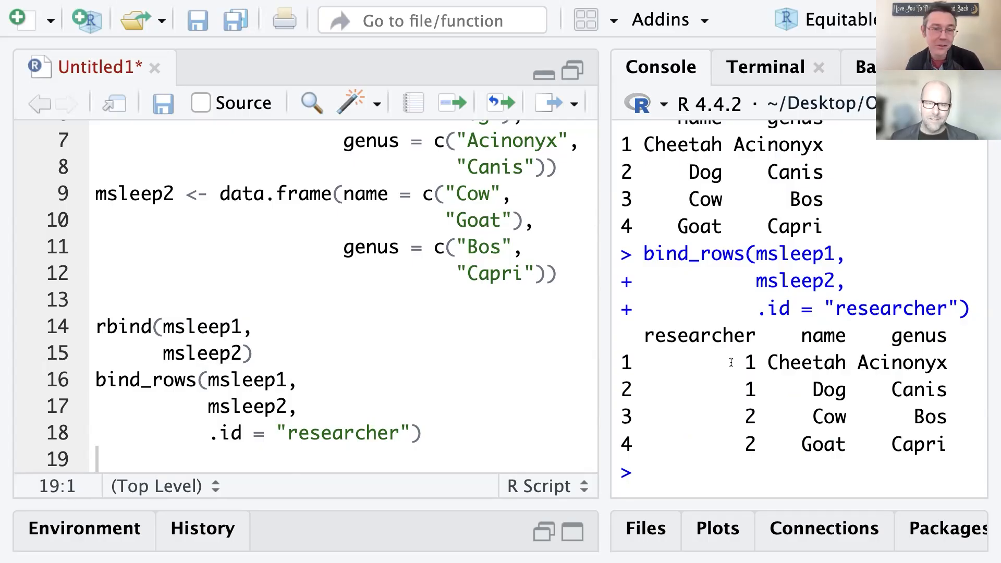
mouse_move(690, 213)
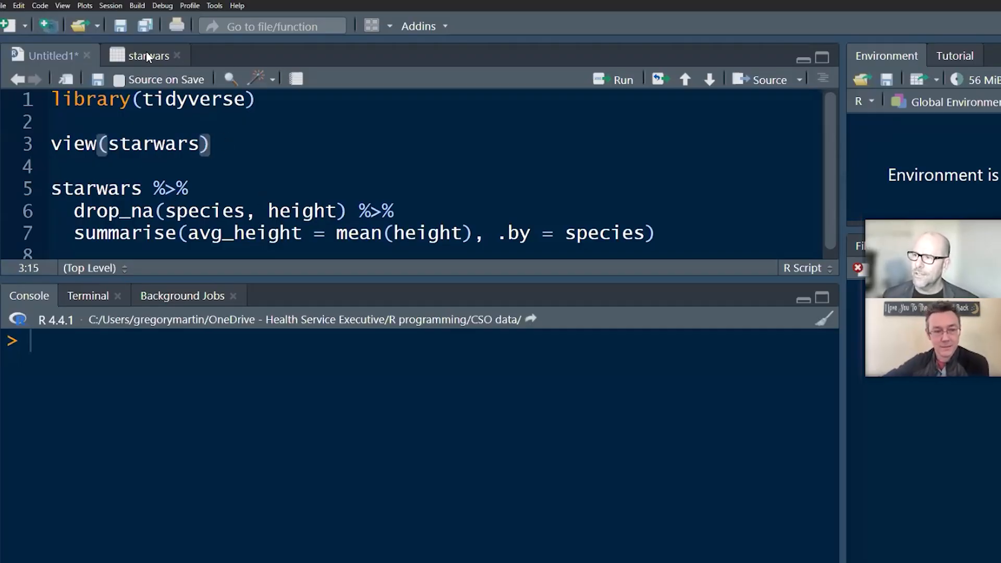
Show the starwars data table with its characters and columns
left_click(147, 54)
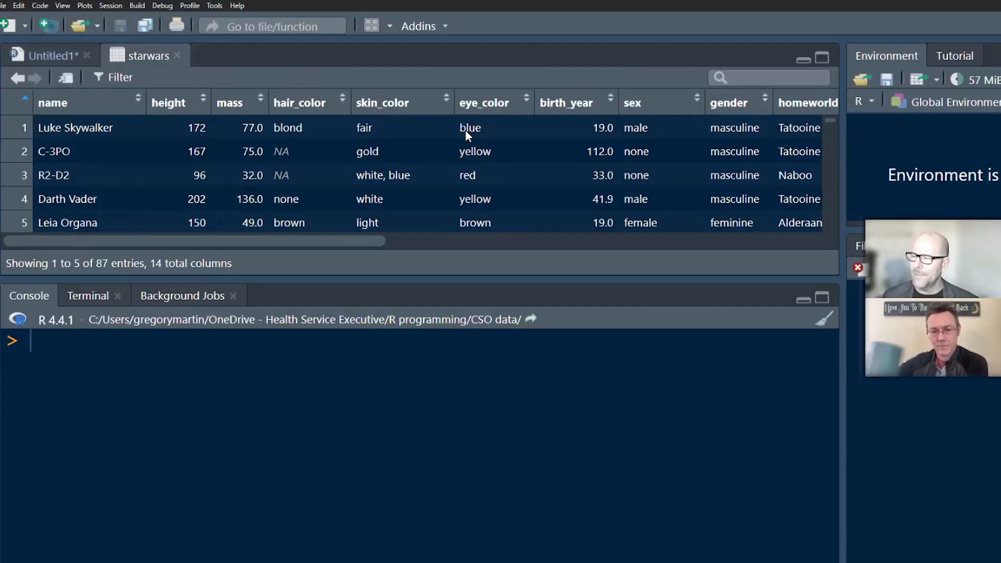
mouse_move(114, 135)
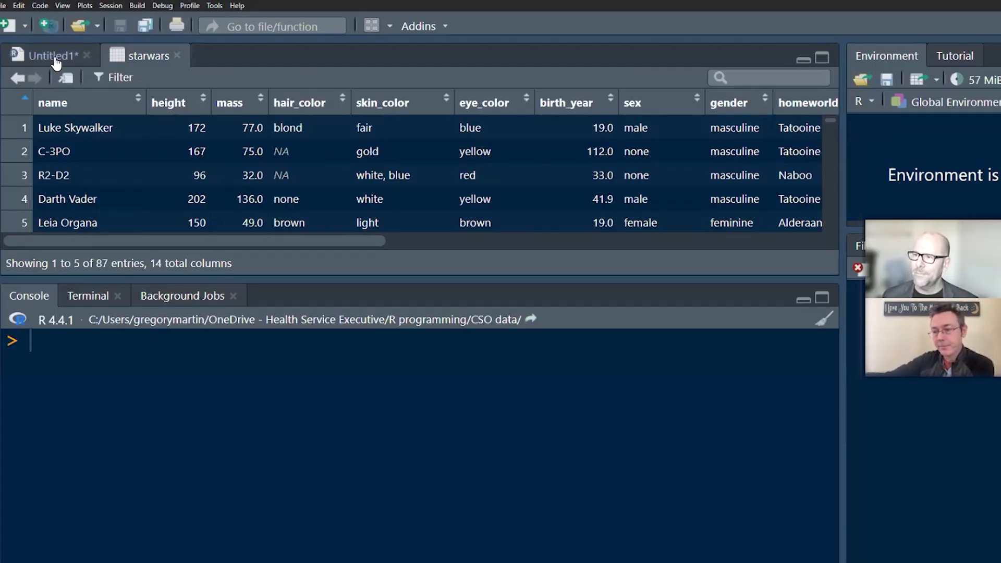
Return to the Untitled1 script averaging starwars height with .by = species
left_click(50, 55)
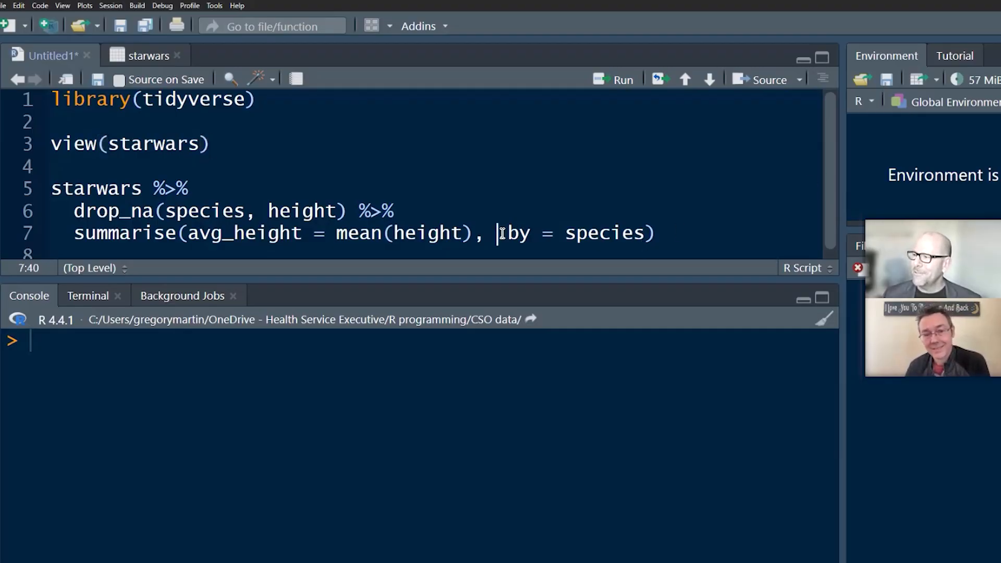
type(".")
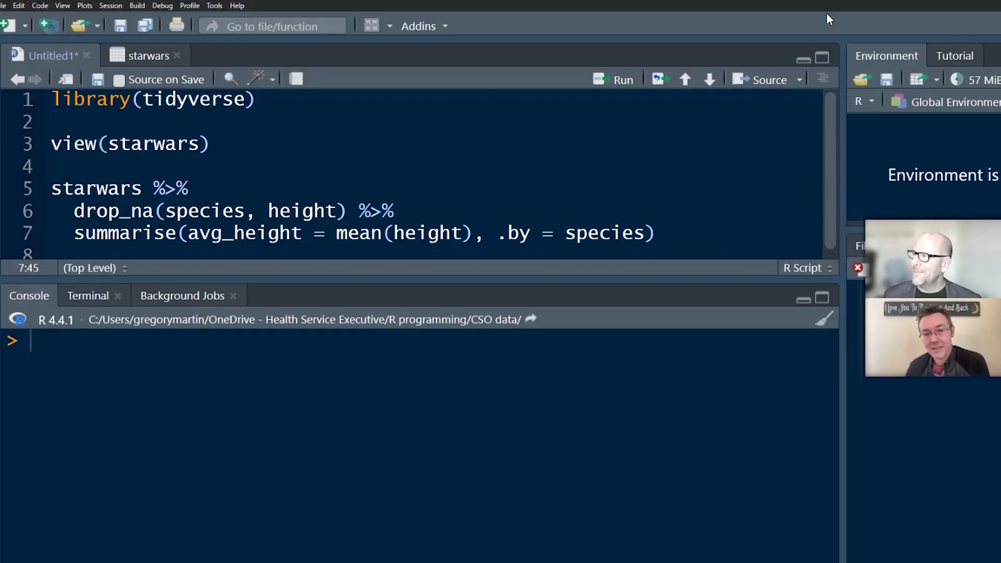